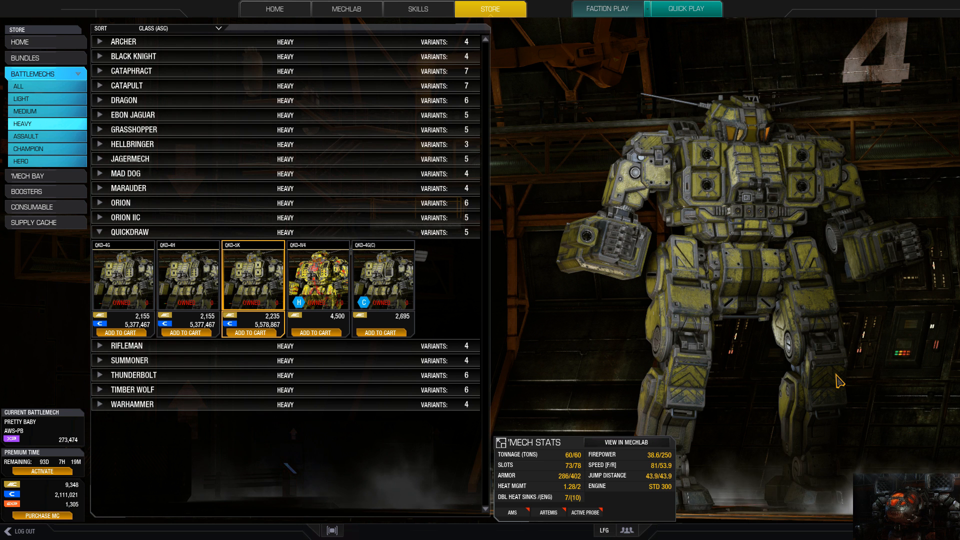
Step: Preview the QKD-5M hero Quickdraw IV-4 with its stats, then return to the QKD-5K preview
{"action": "left_click", "coordinate": [317, 278]}
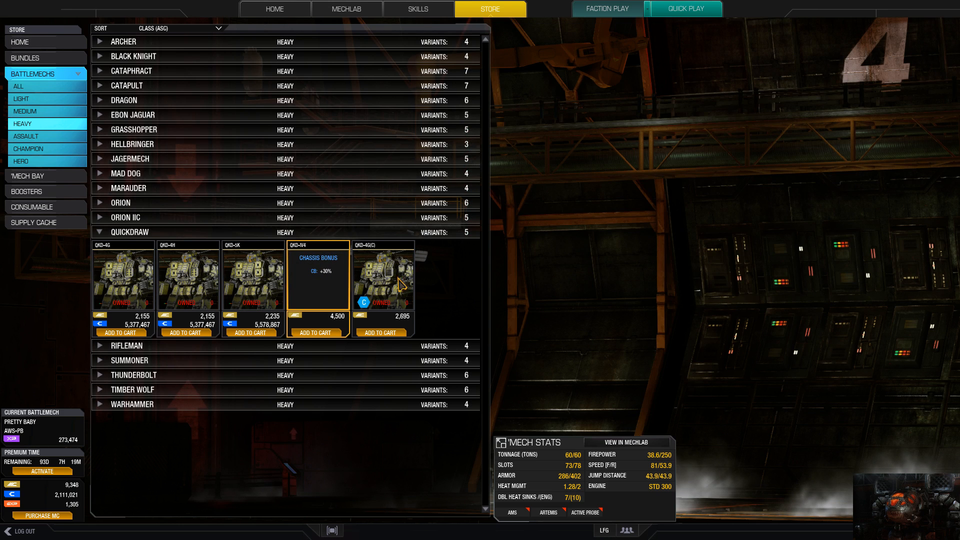
{"action": "left_click", "coordinate": [253, 275]}
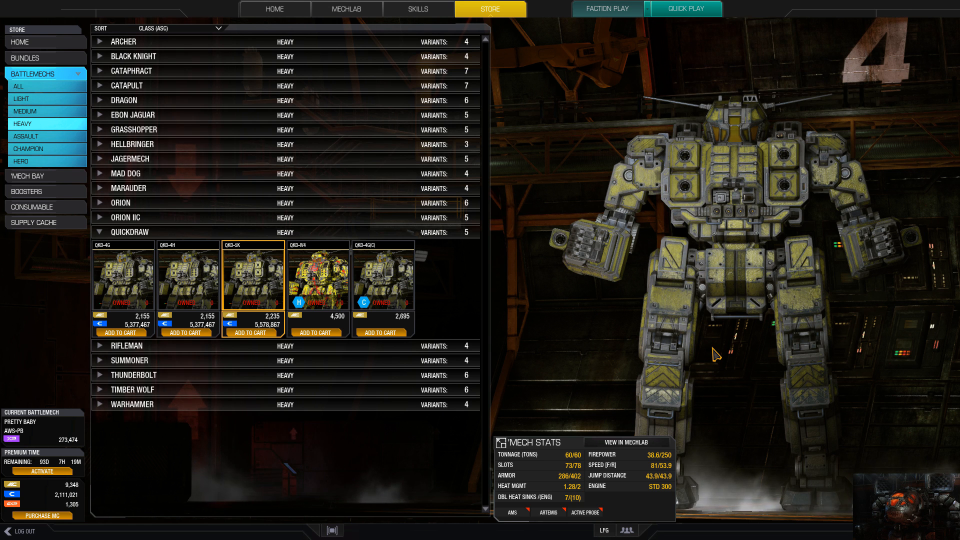
{"action": "mouse_move", "coordinate": [270, 274]}
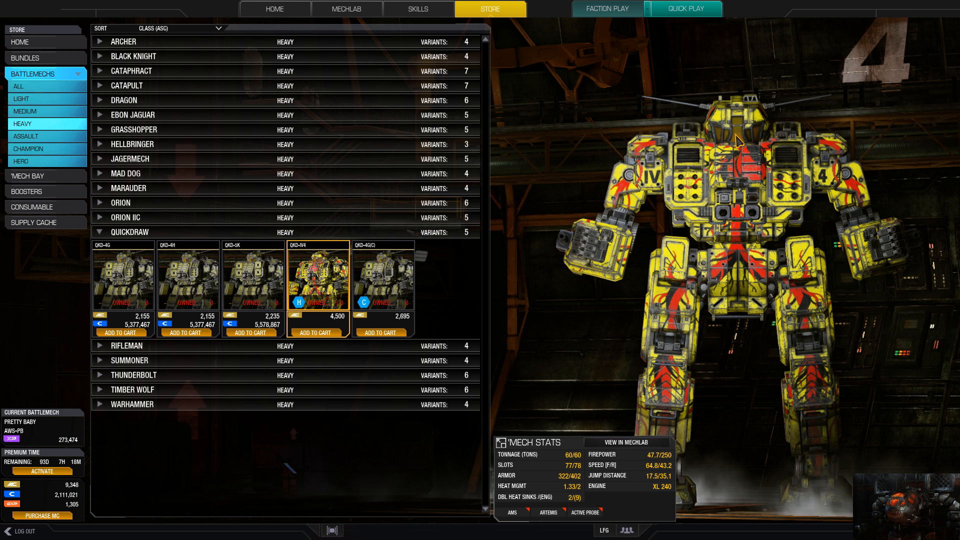
{"action": "mouse_move", "coordinate": [734, 147]}
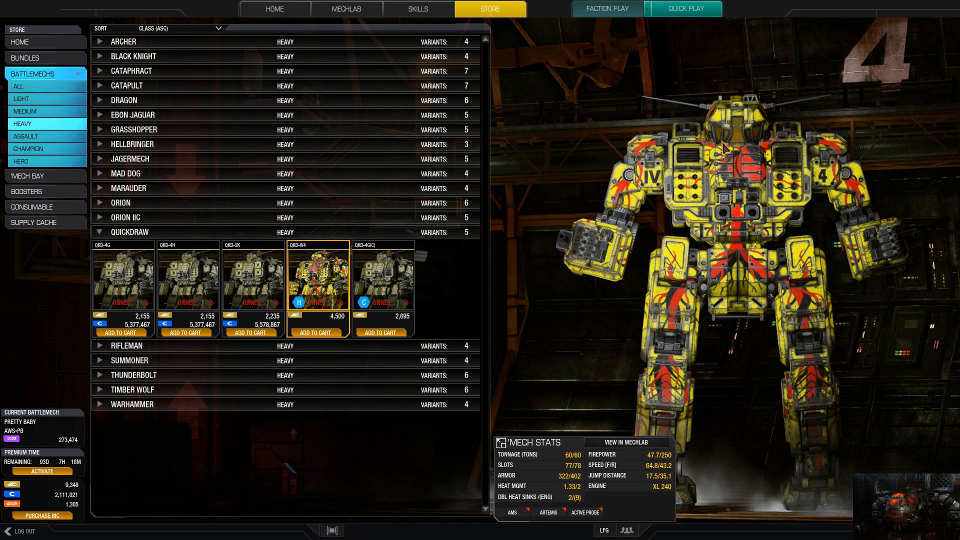
{"action": "mouse_move", "coordinate": [765, 280]}
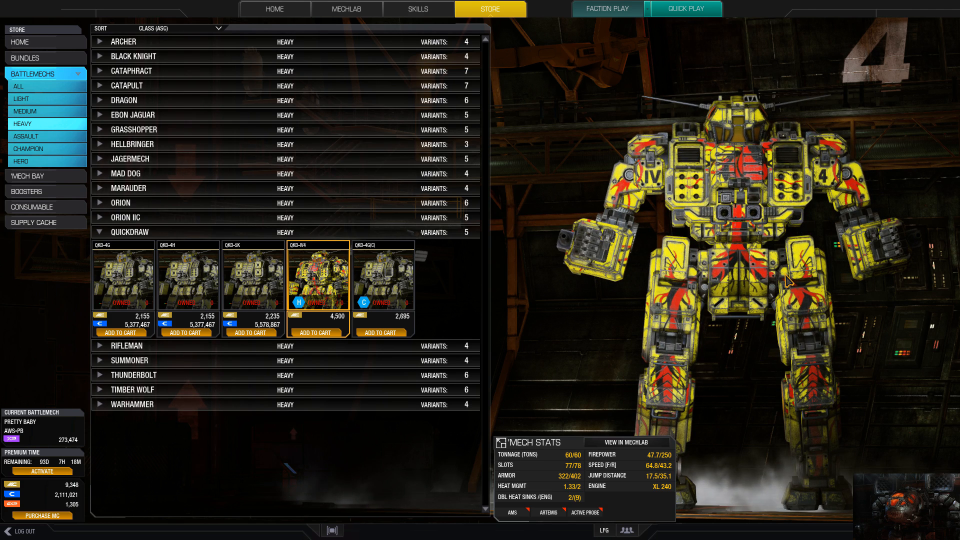
{"action": "mouse_move", "coordinate": [741, 264]}
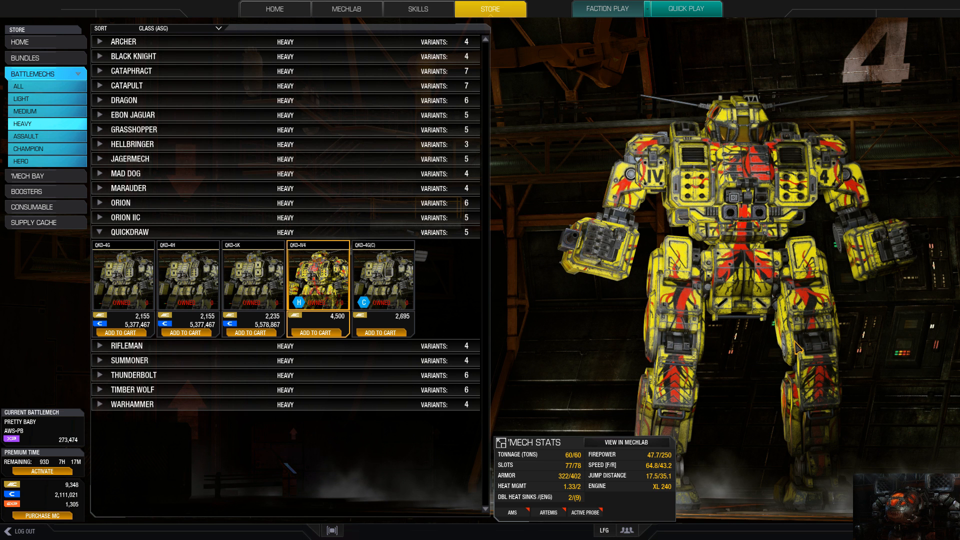
{"action": "left_click", "coordinate": [253, 276]}
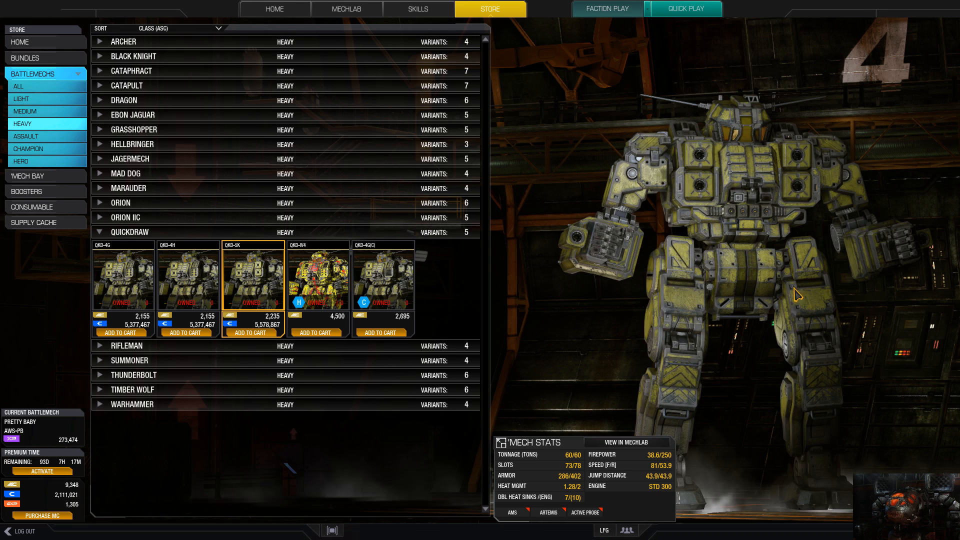
Step: Preview the QKD-4G Quickdraw and show its detailed loadout and quirks
{"action": "left_click", "coordinate": [123, 276]}
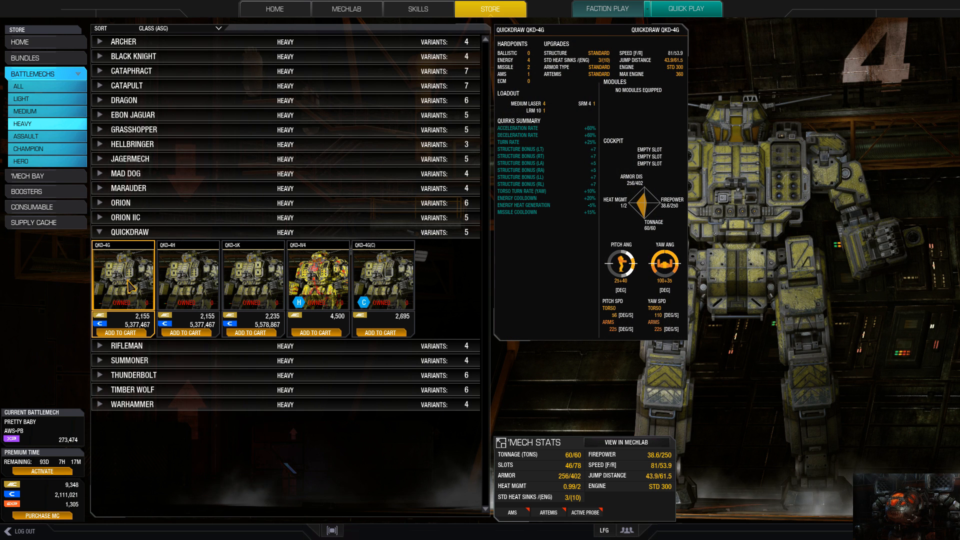
{"action": "mouse_move", "coordinate": [122, 283]}
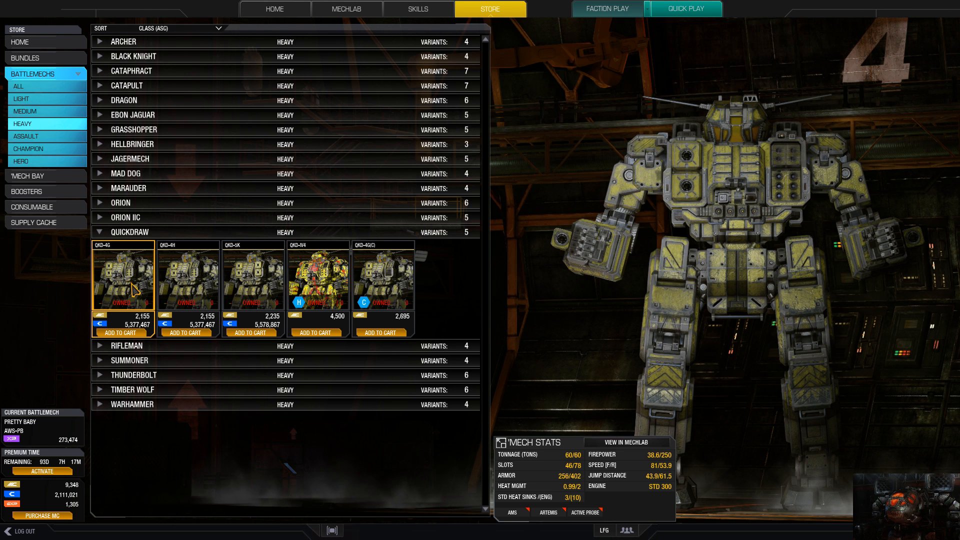
{"action": "left_click", "coordinate": [133, 289]}
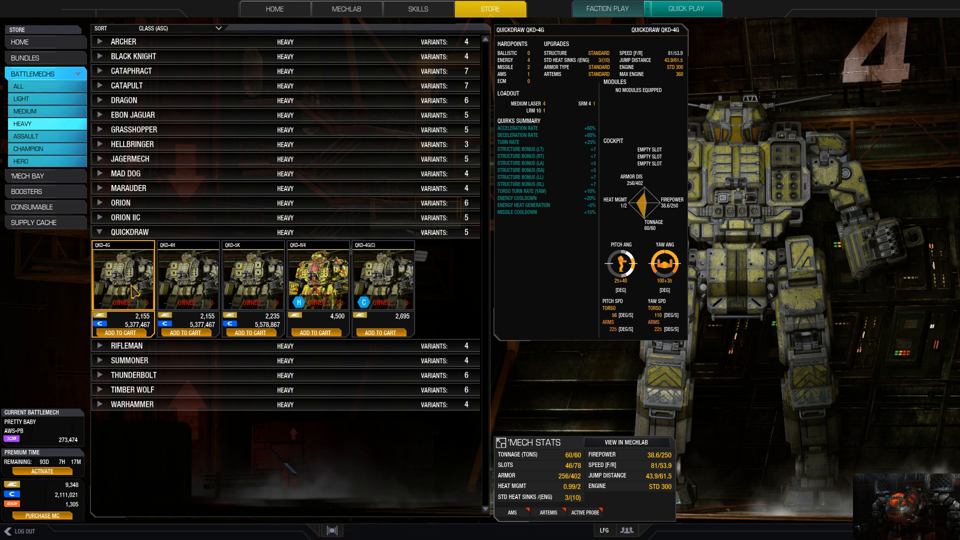
{"action": "mouse_move", "coordinate": [116, 299]}
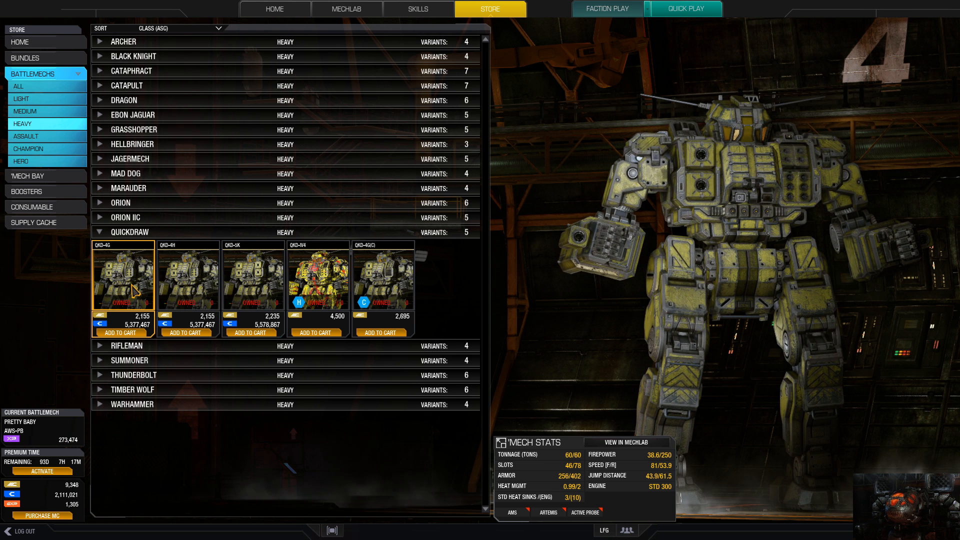
Step: Review the QKD-4H loadout and quirks, then preview the QKD-5M hero variant
{"action": "left_click", "coordinate": [318, 278]}
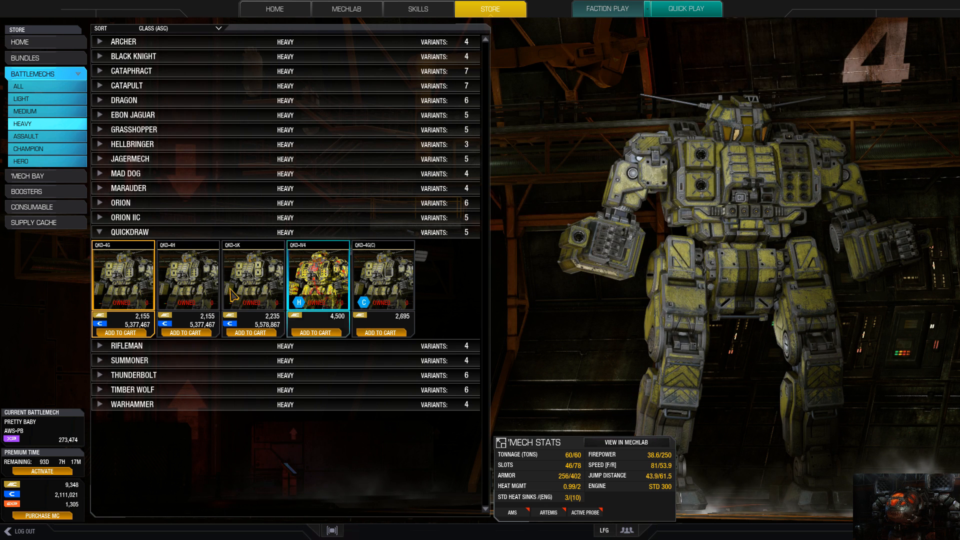
{"action": "left_click", "coordinate": [188, 276]}
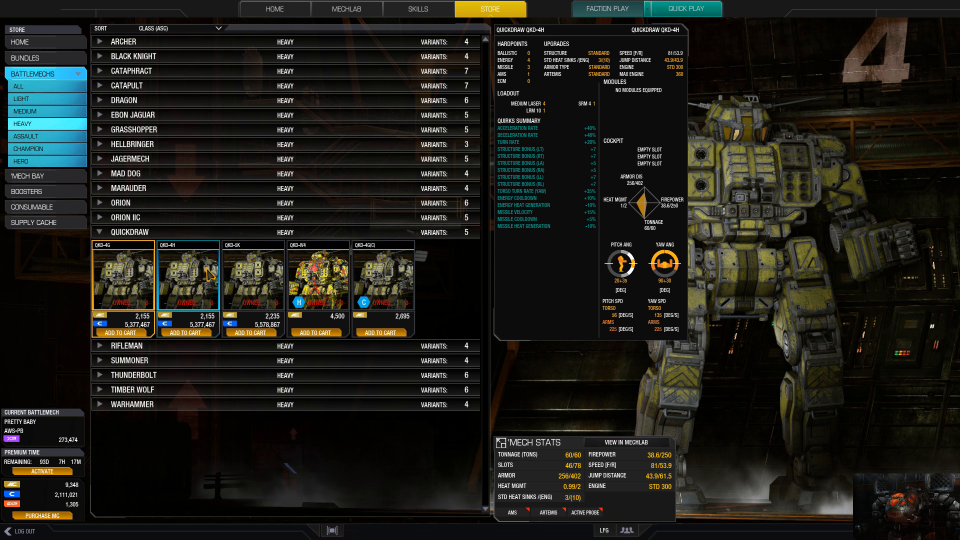
{"action": "left_click", "coordinate": [253, 274]}
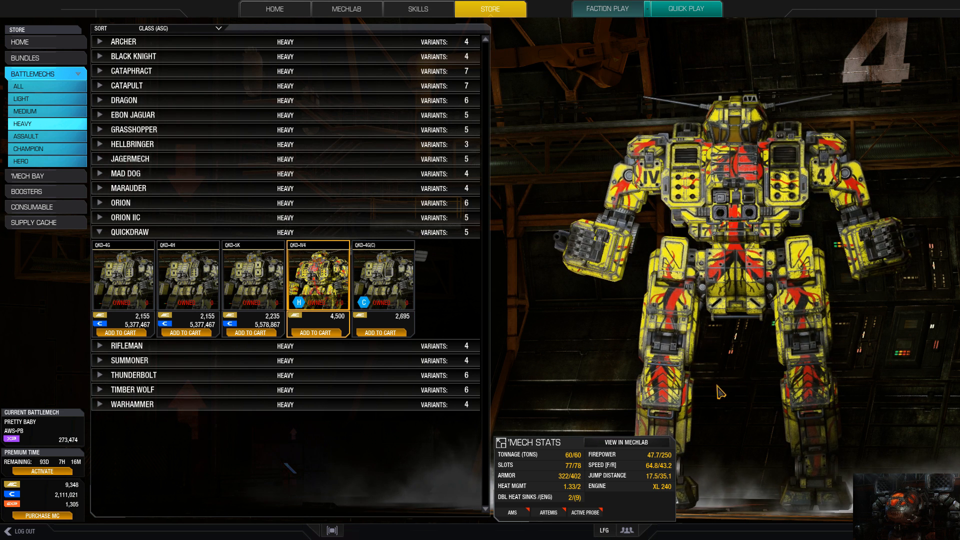
{"action": "mouse_move", "coordinate": [924, 239]}
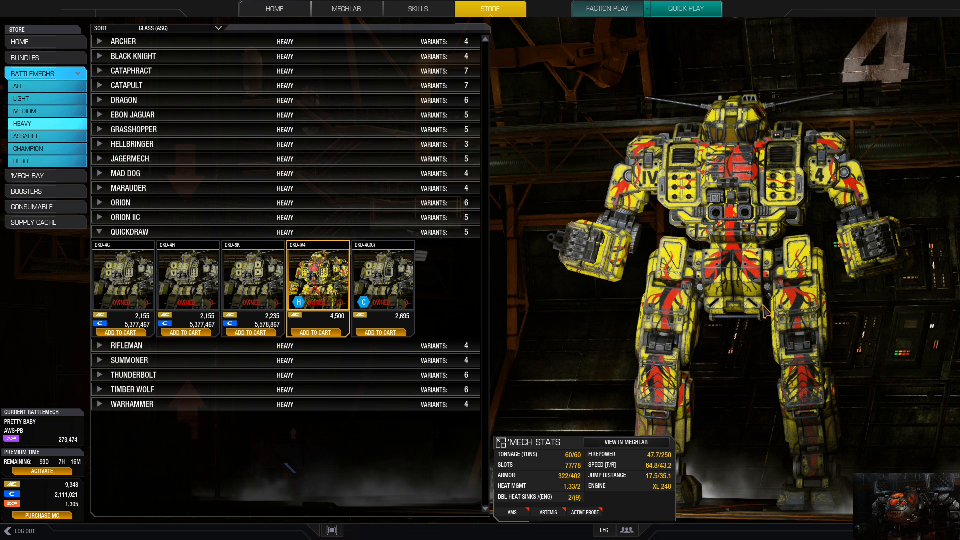
{"action": "mouse_move", "coordinate": [390, 292]}
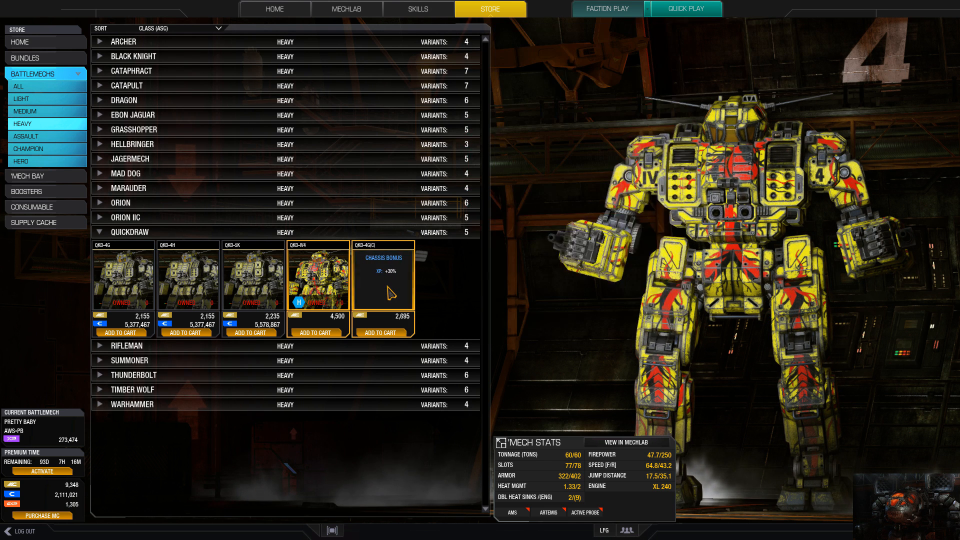
Step: Preview the champion QKD-4G(C) Quickdraw showing 37.2 firepower and 83.7 speed
{"action": "left_click", "coordinate": [123, 276]}
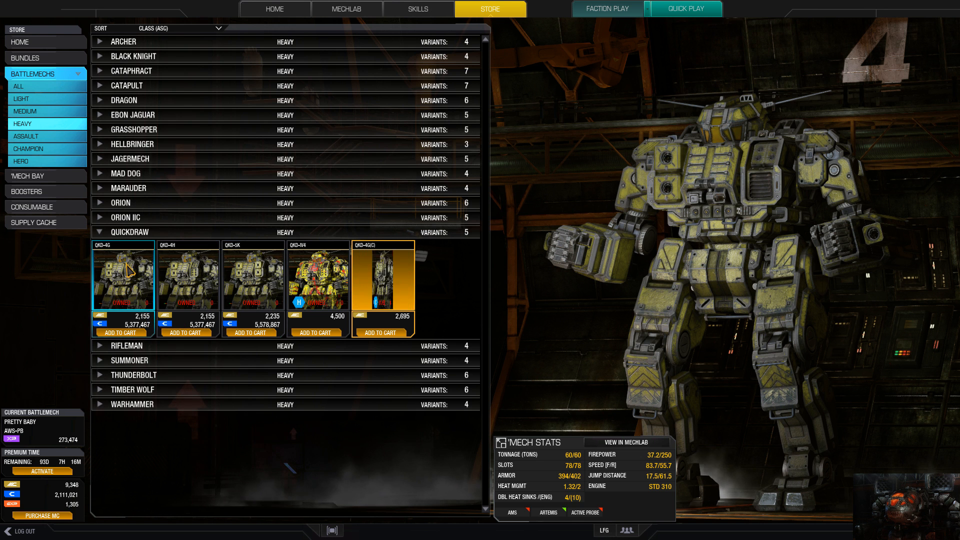
{"action": "mouse_move", "coordinate": [386, 276]}
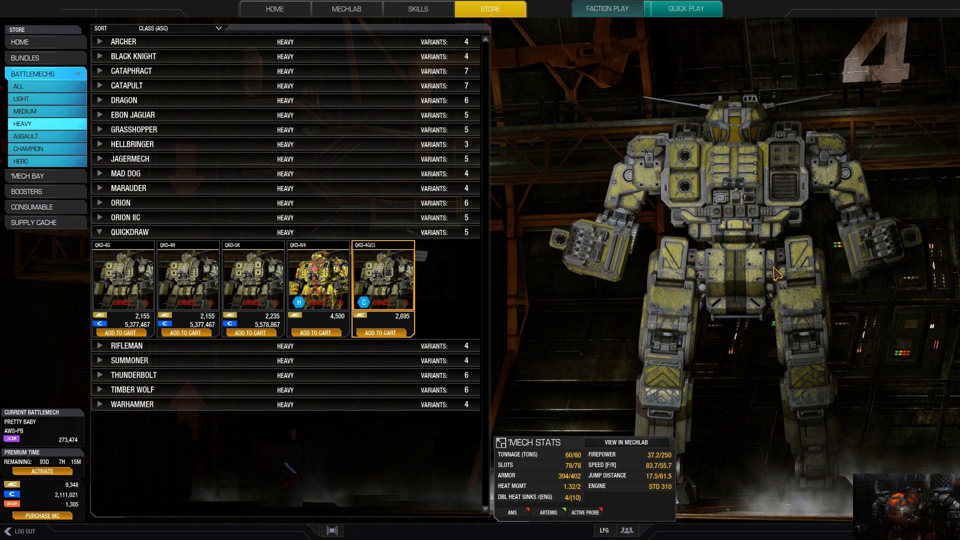
{"action": "mouse_move", "coordinate": [826, 259]}
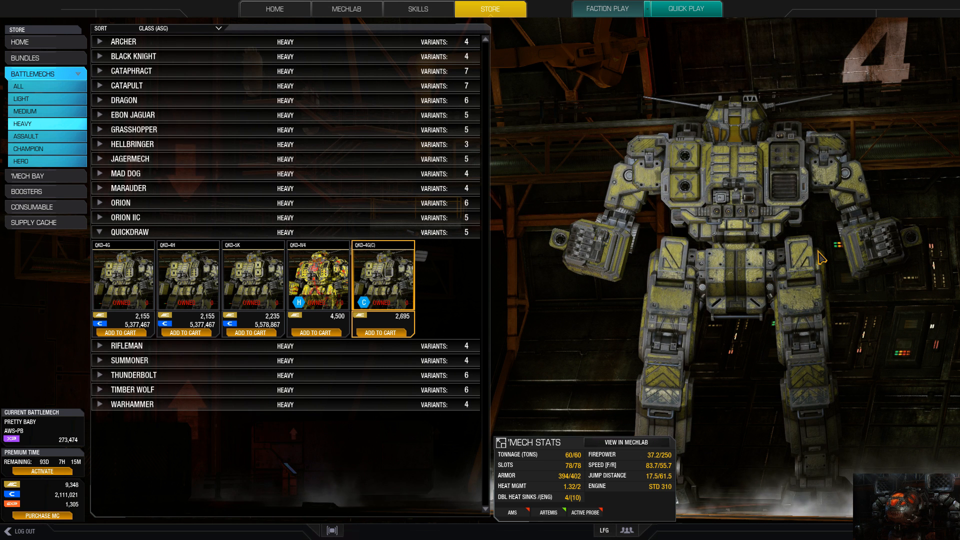